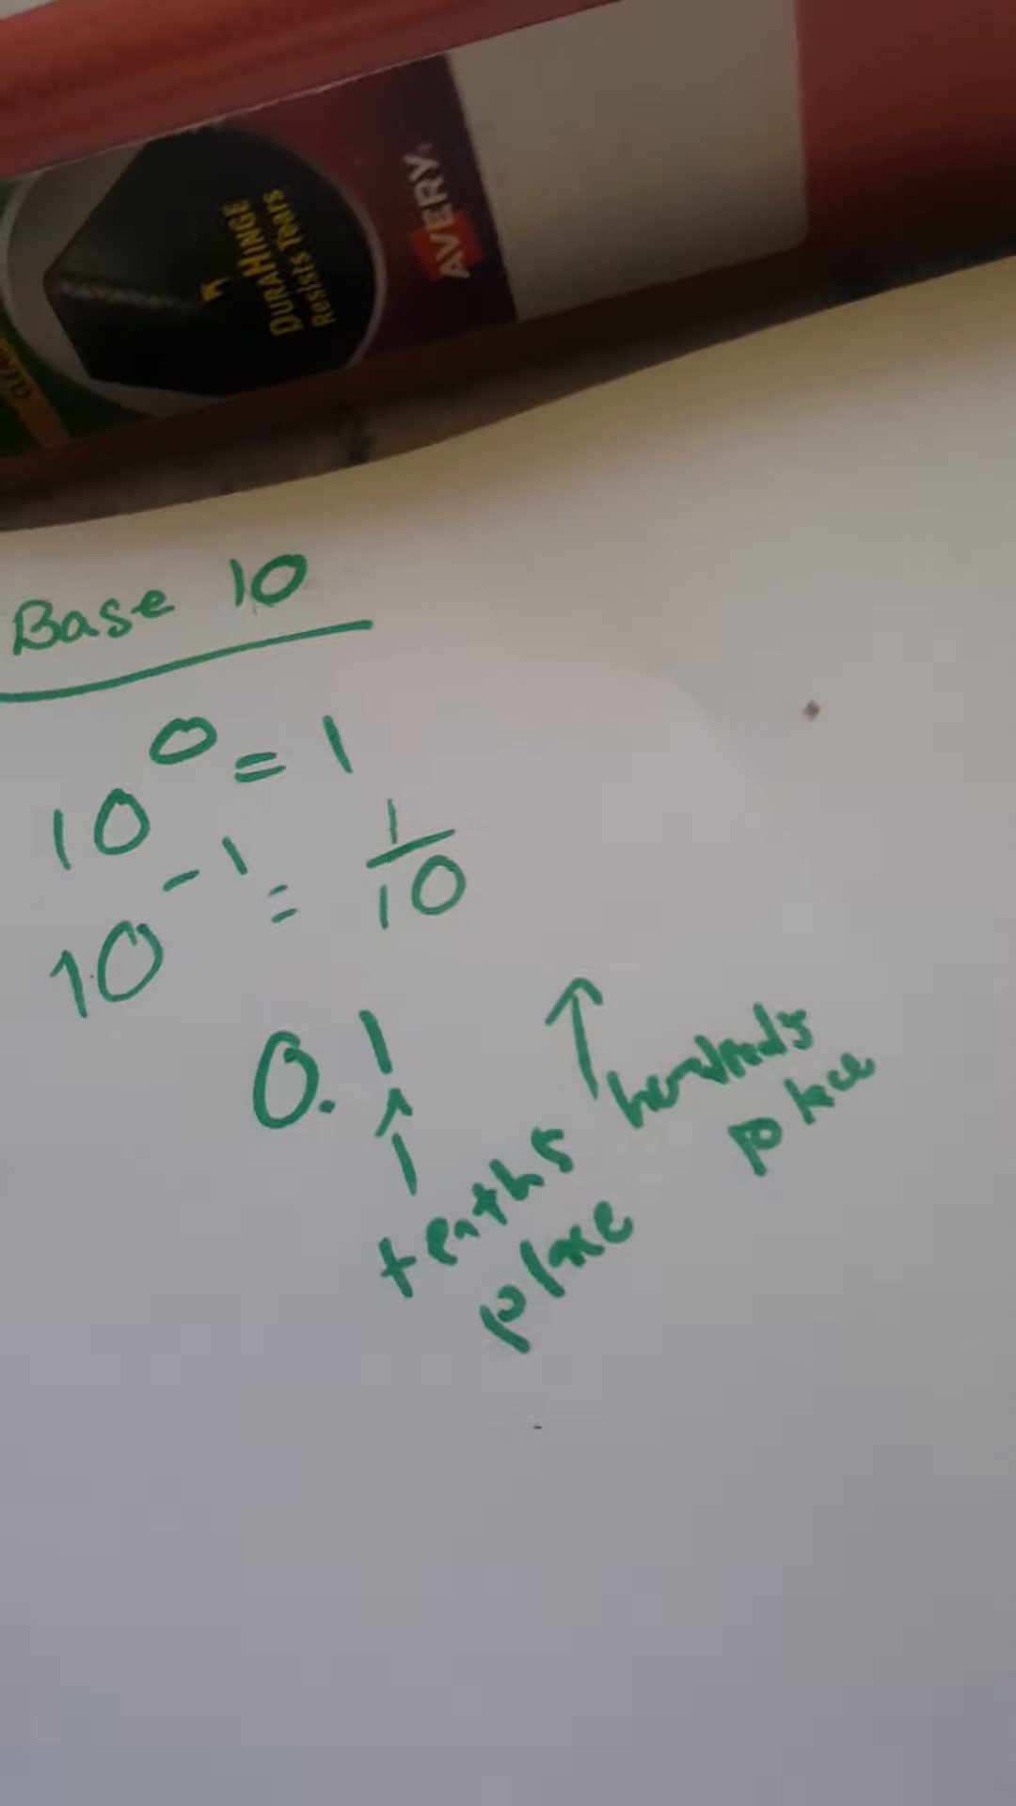
pyautogui.moveTo(508, 903)
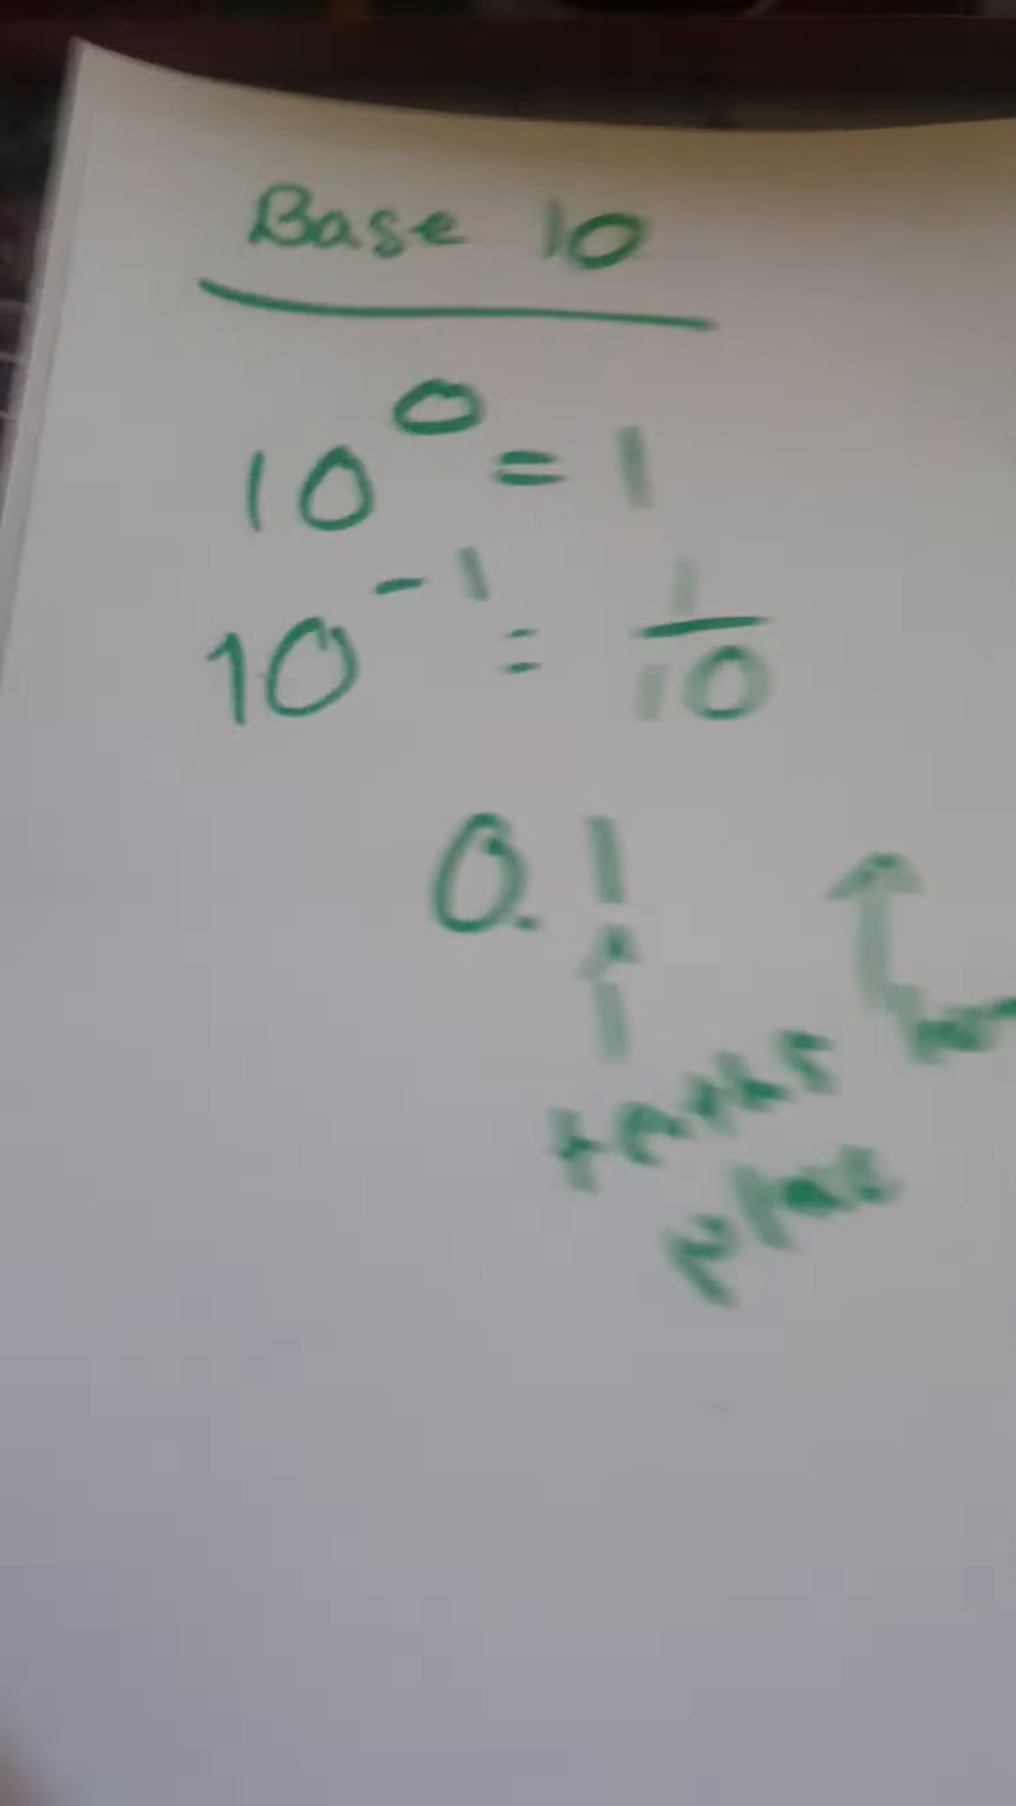